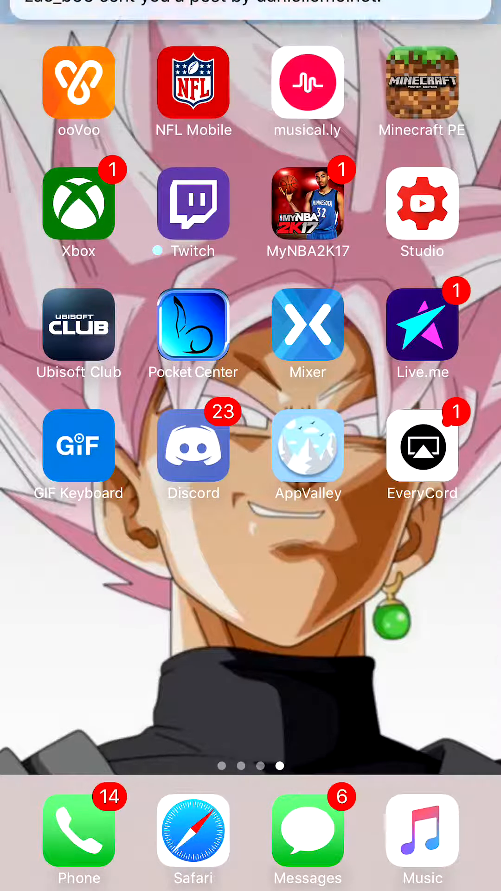
# Step: Switch to the Xbox app from the iOS app switcher, landing on its activity feed
pyautogui.click(423, 445)
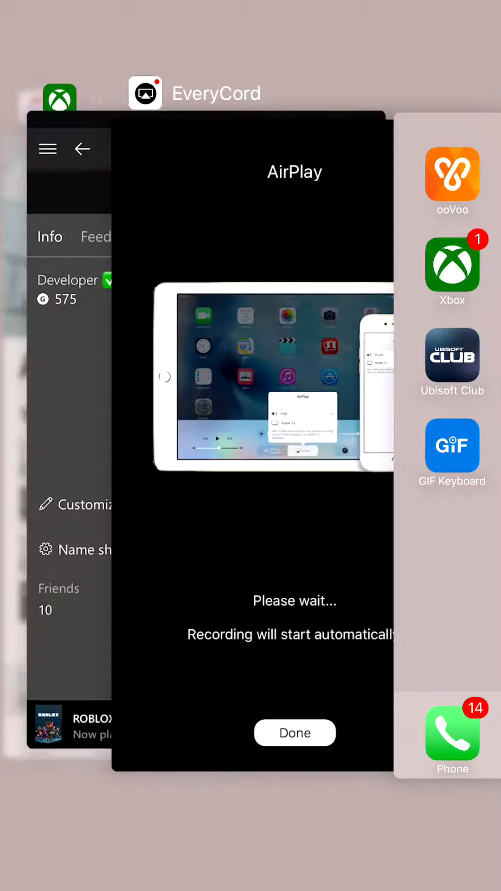
pyautogui.click(294, 733)
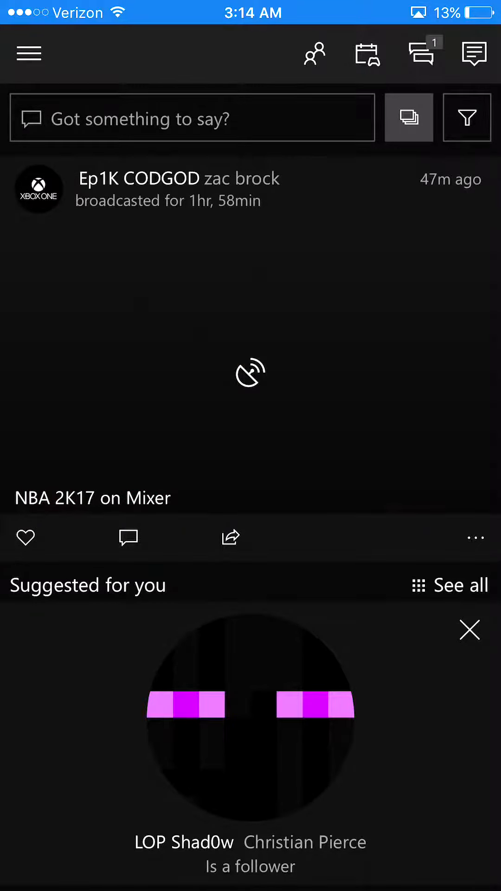
# Step: Go to your own profile's Info page via the navigation menu's gamertag entry
pyautogui.click(28, 53)
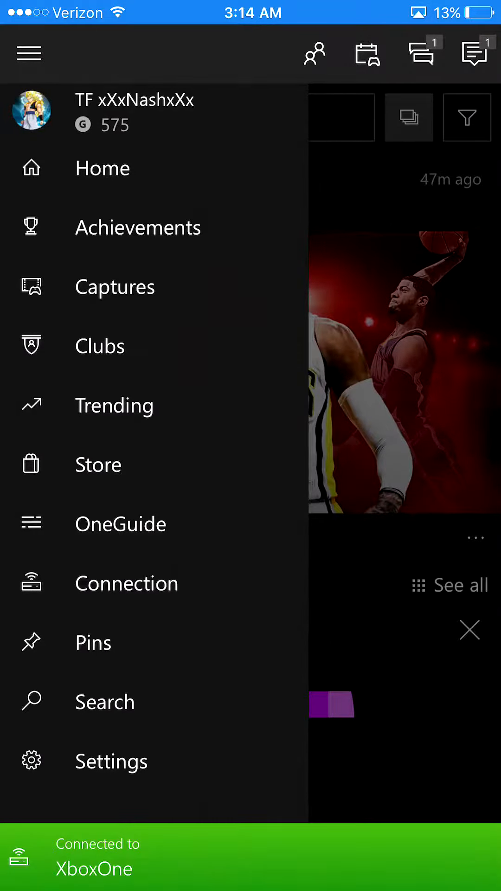
pyautogui.click(135, 111)
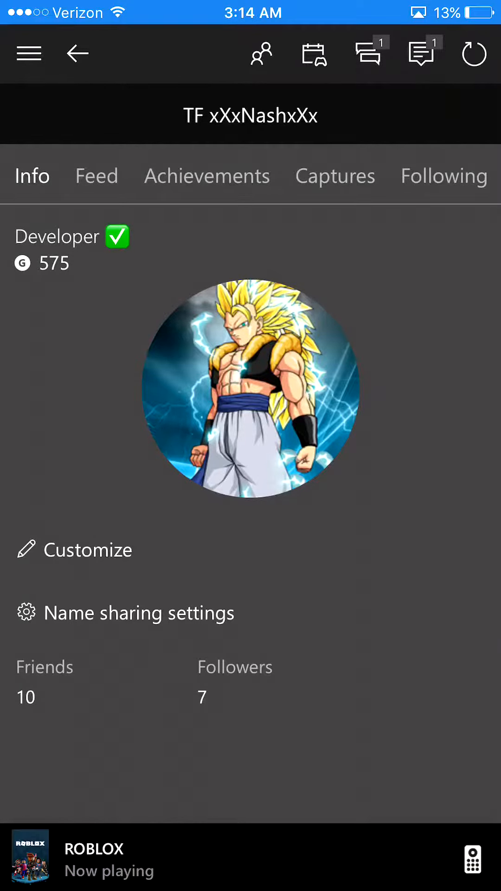
pyautogui.click(29, 53)
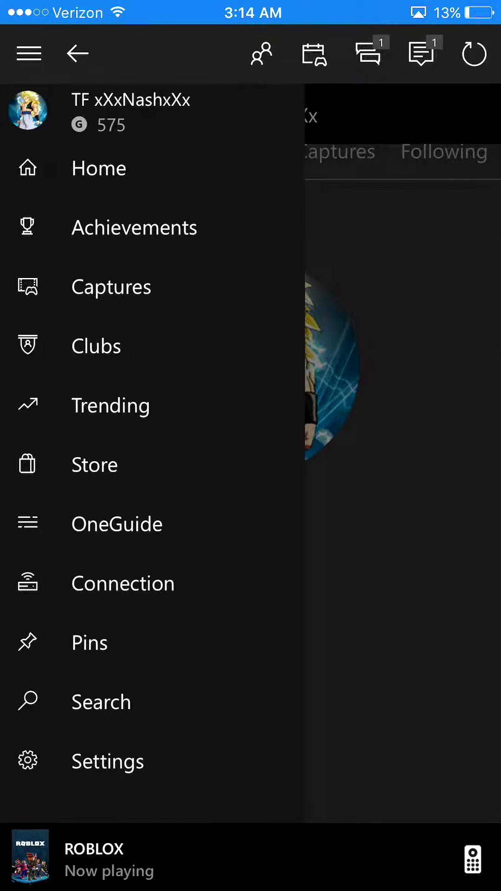
pyautogui.click(29, 53)
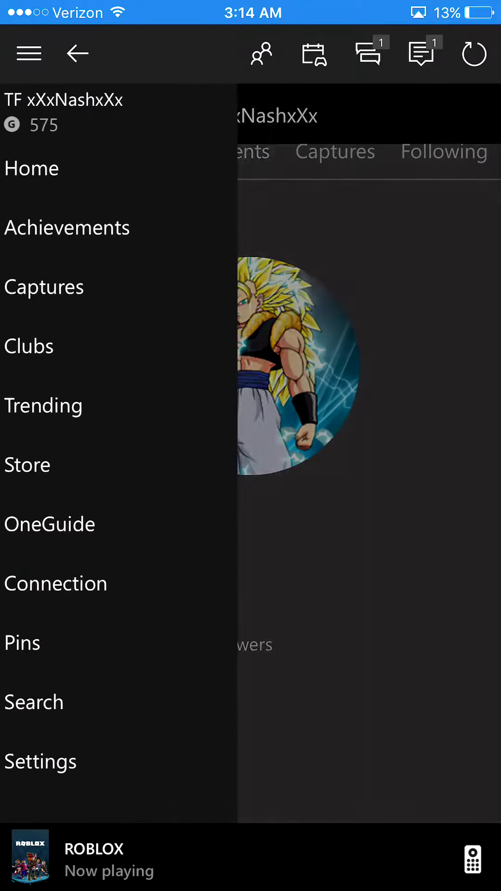
pyautogui.click(28, 53)
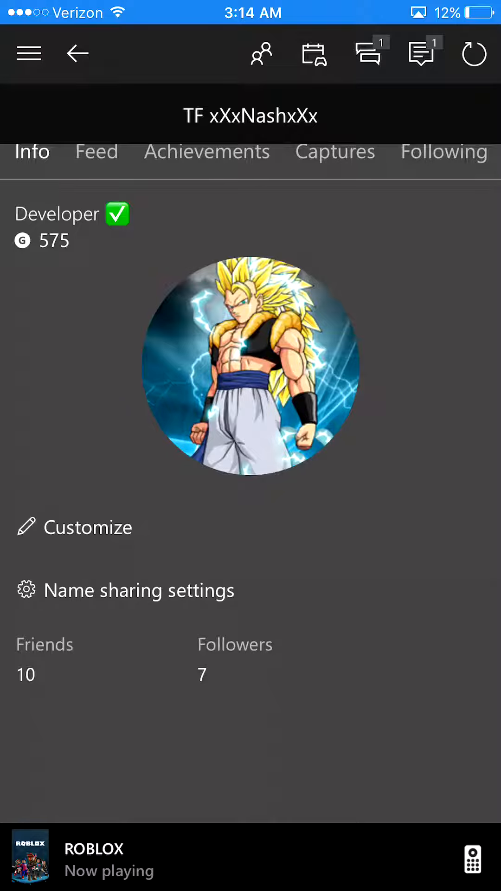
# Step: Reach the gamerpic chooser grid through Customize and 'Choose your gamerpic'
pyautogui.click(85, 527)
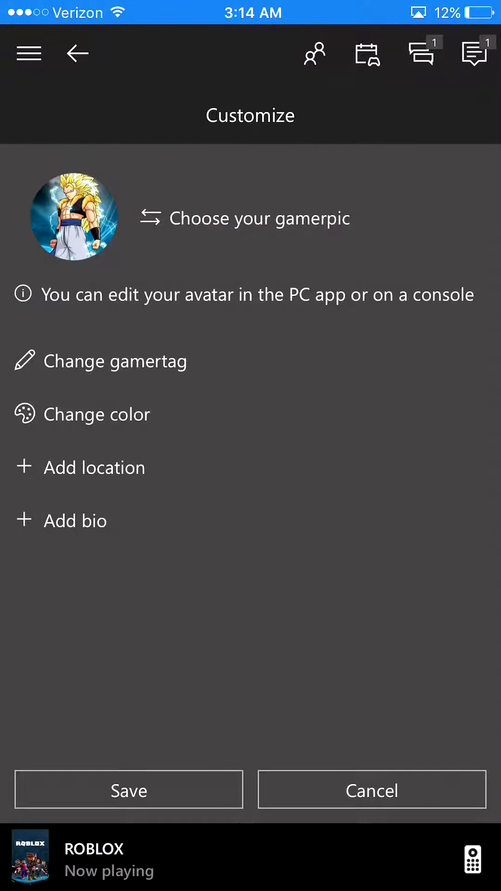
pyautogui.click(258, 218)
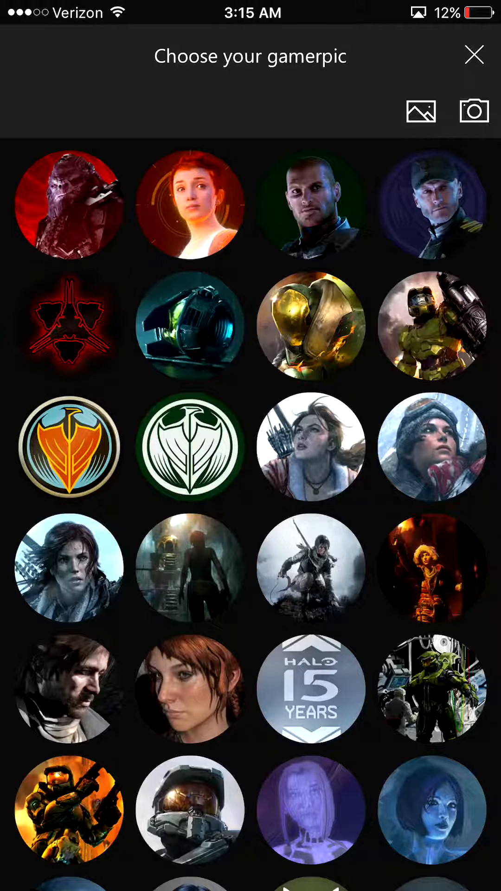
# Step: Switch from the preset gallery to the phone's Camera Roll for a custom photo
pyautogui.click(420, 111)
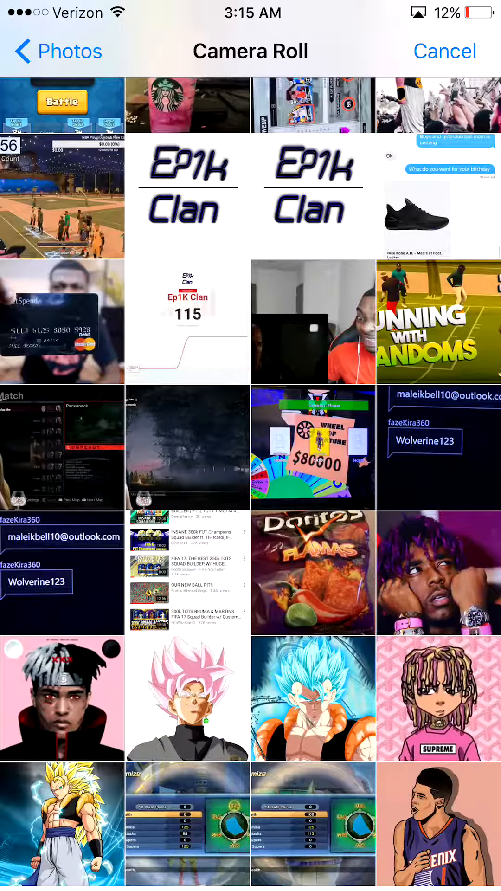
# Step: Upload the pink Supreme-shirt cartoon photo as the new gamerpic and confirm the upload
pyautogui.click(438, 700)
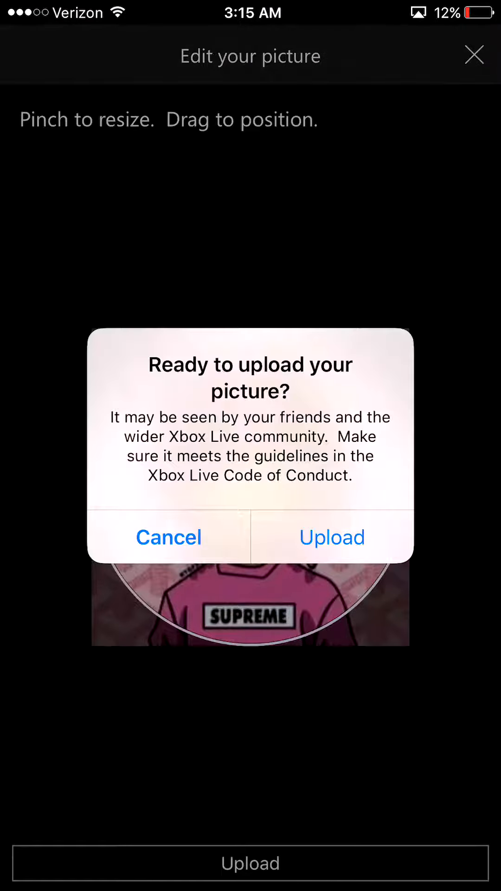
pyautogui.click(332, 537)
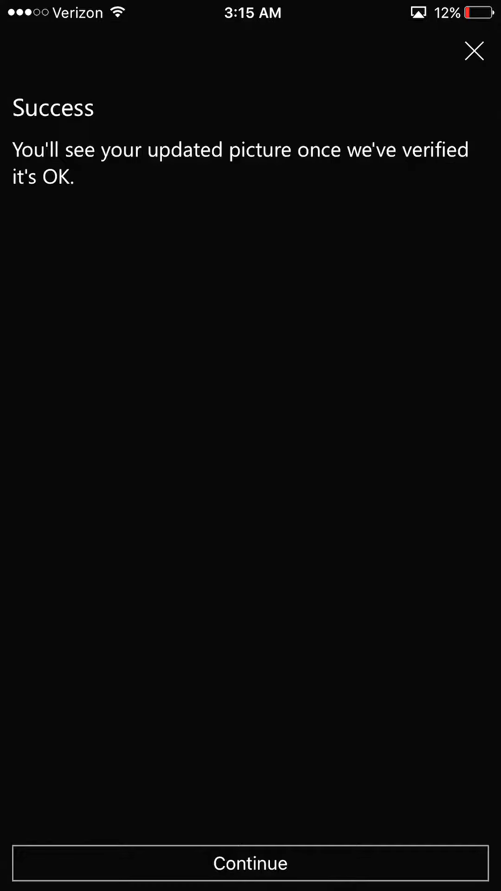
# Step: Dismiss the Success message and return to your profile, gamerpic now blank pending verification
pyautogui.click(250, 863)
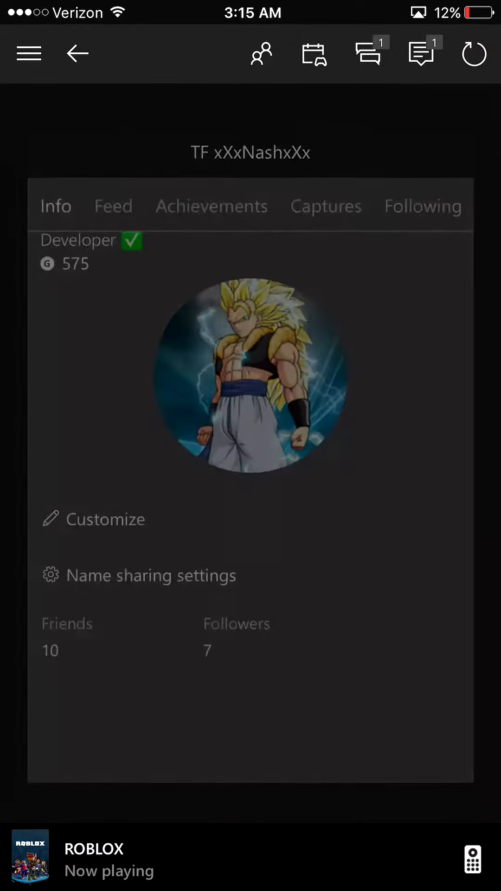
pyautogui.click(28, 53)
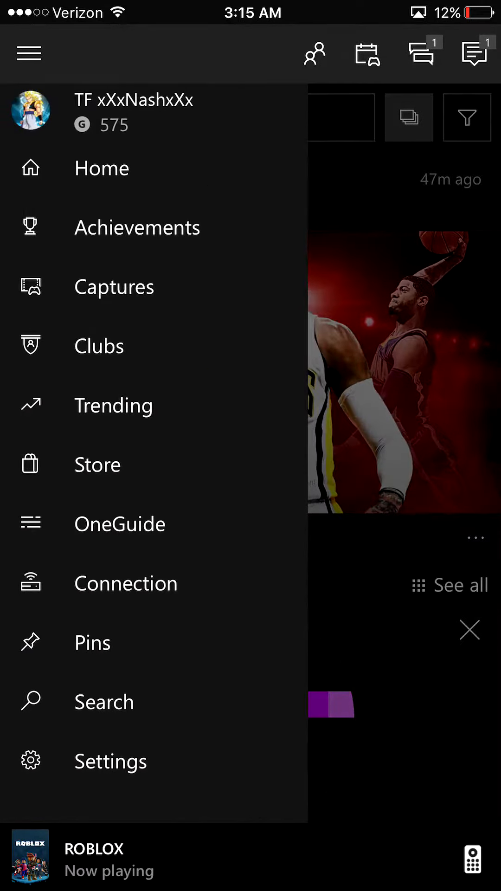
pyautogui.click(134, 112)
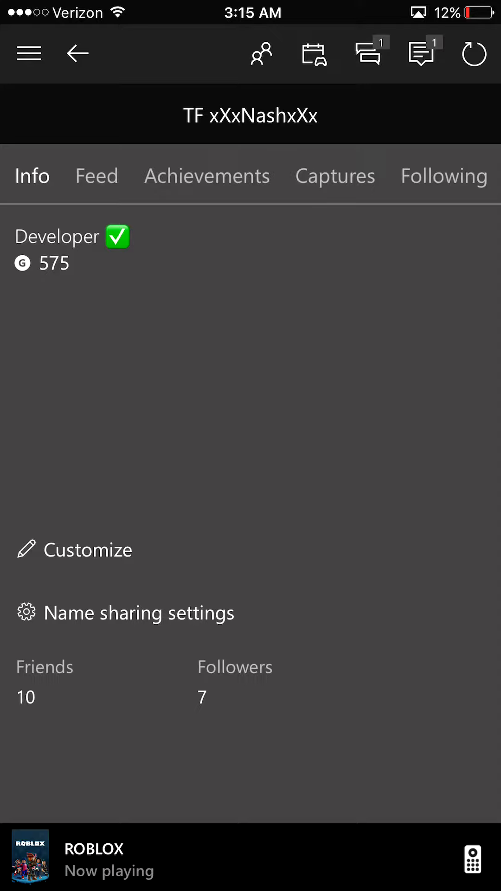